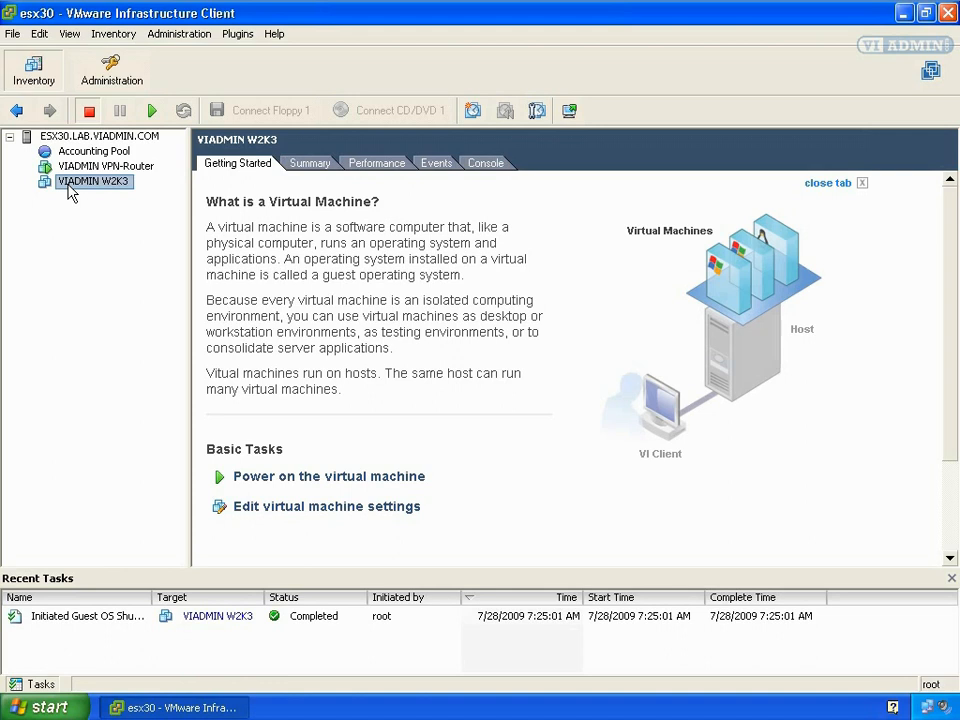
Bring up the Edit Settings dialog for the VIADMIN W2K3 virtual machine.
{"action": "right_click", "coordinate": [92, 180]}
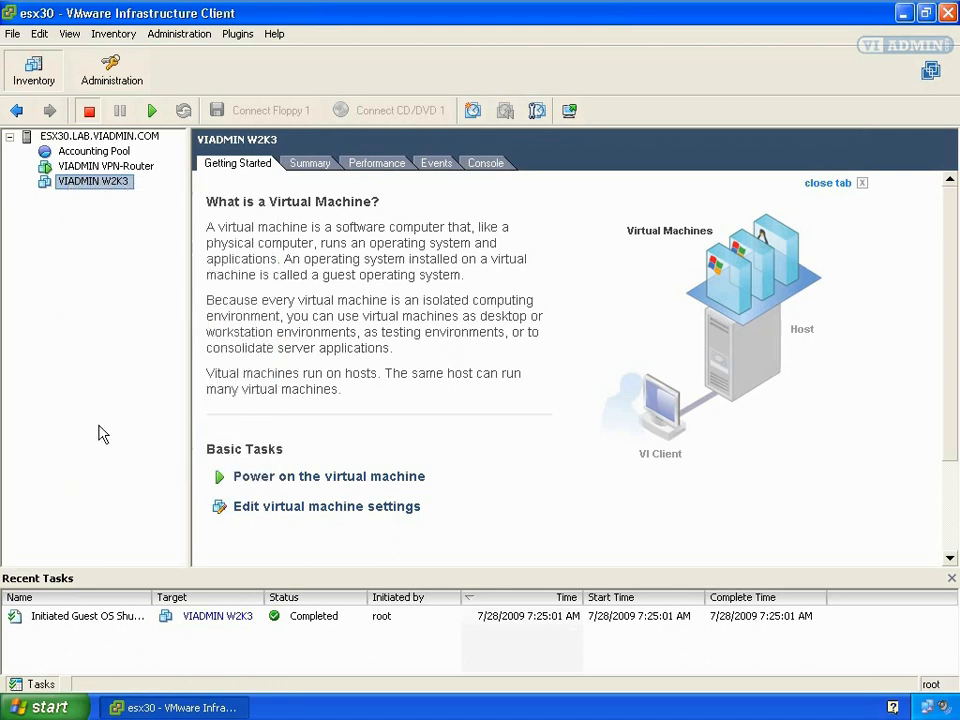
{"action": "left_click", "coordinate": [326, 506]}
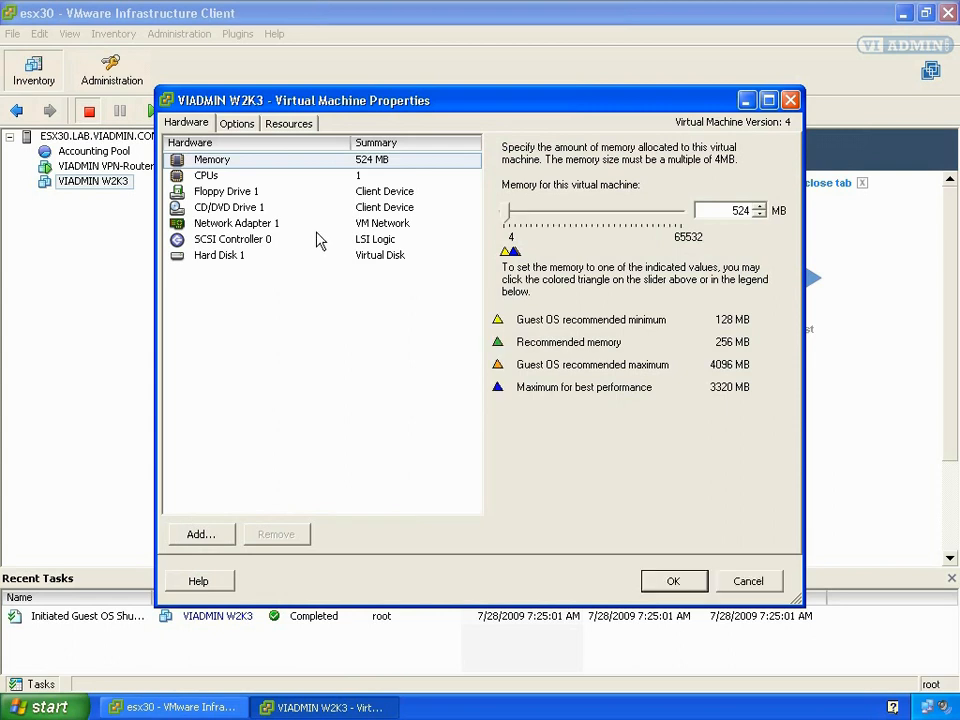
{"action": "mouse_move", "coordinate": [308, 170]}
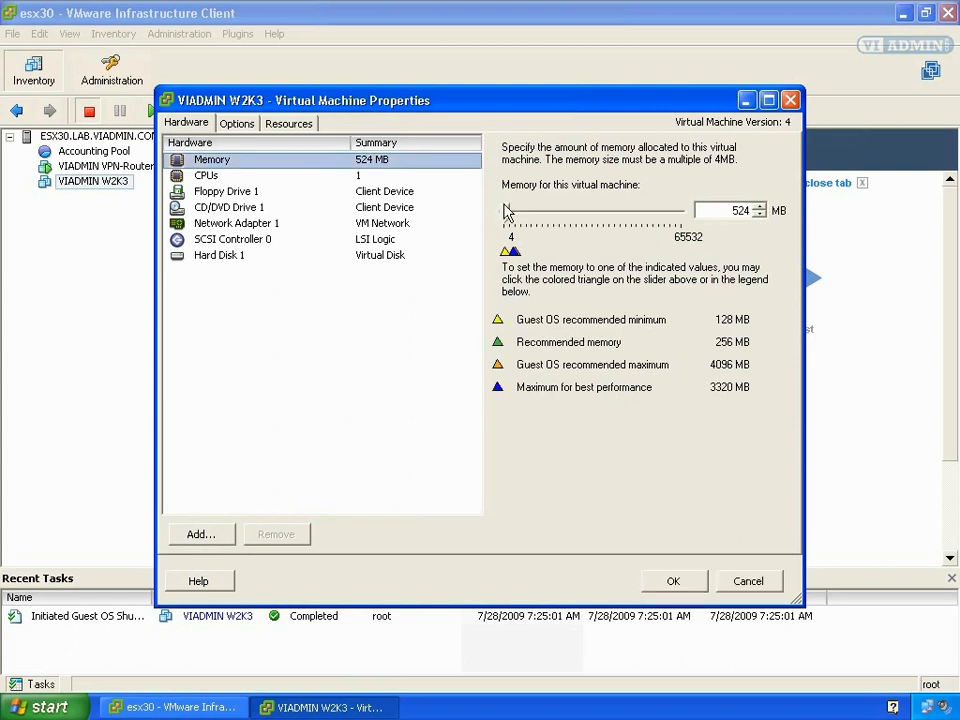
Set the virtual machine's memory to 724 MB and apply the change.
{"action": "left_click_drag", "start_coordinate": [506, 210], "coordinate": [520, 210]}
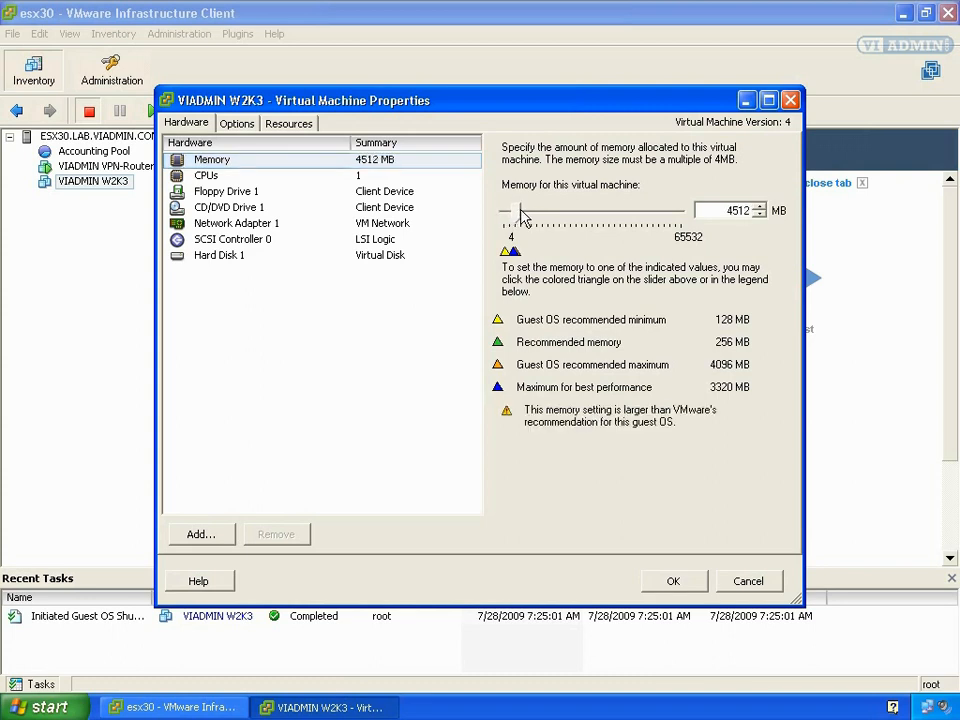
{"action": "left_click_drag", "start_coordinate": [520, 212], "coordinate": [536, 212]}
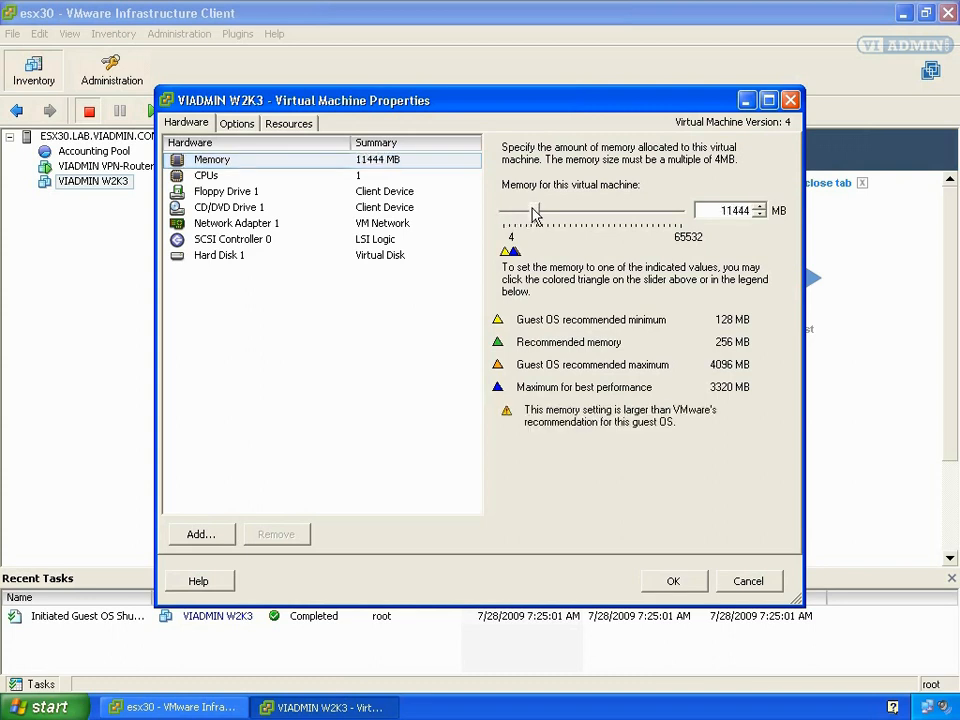
{"action": "left_click_drag", "start_coordinate": [536, 212], "coordinate": [508, 212]}
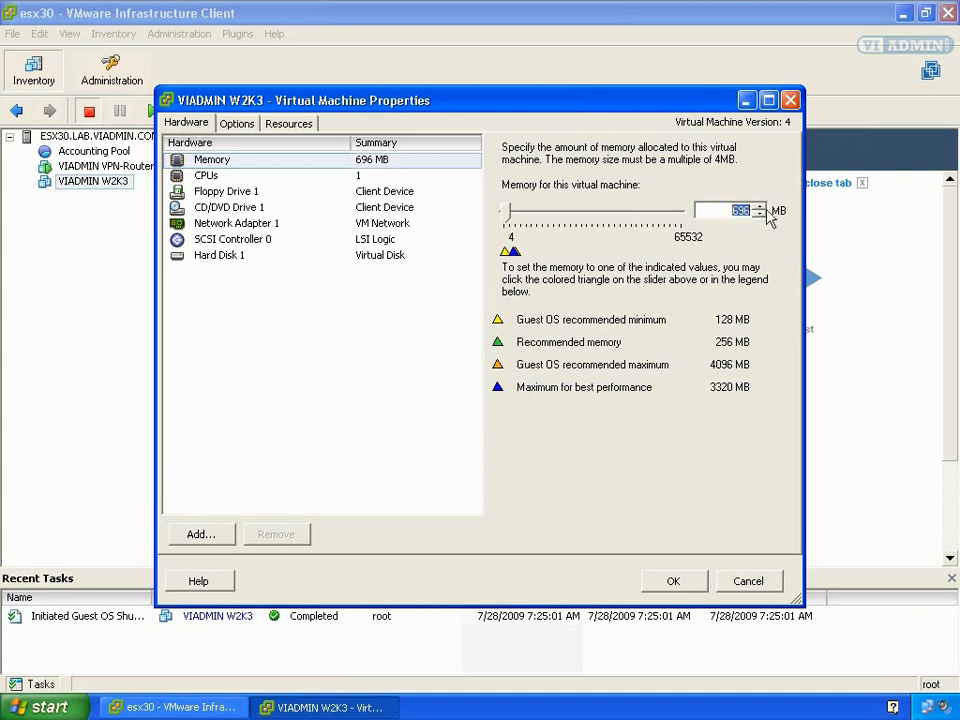
{"action": "left_click", "coordinate": [760, 206]}
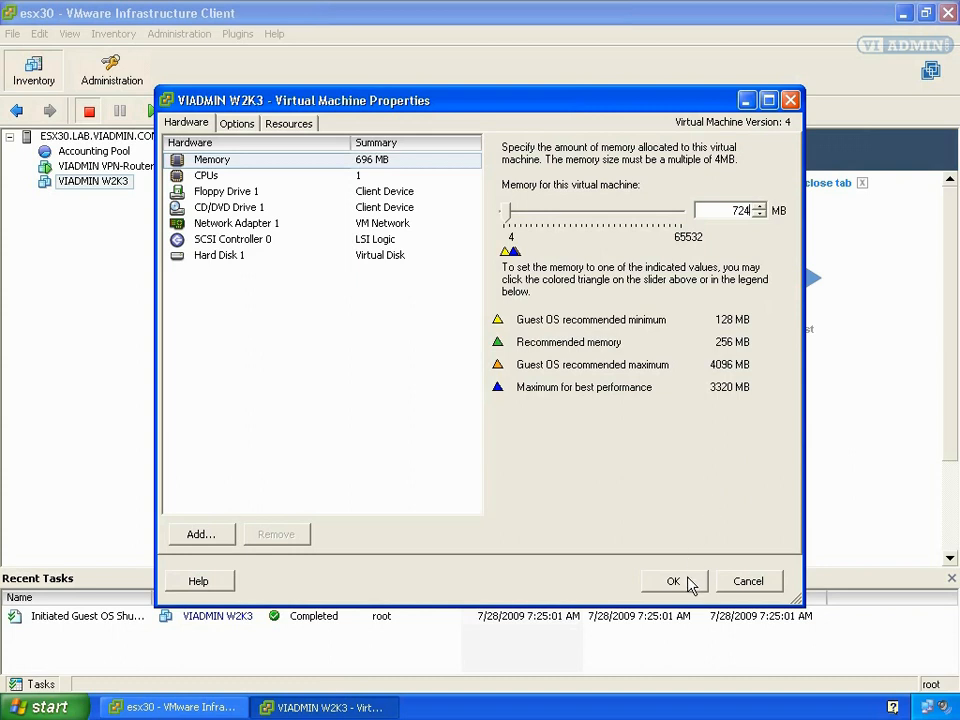
{"action": "left_click", "coordinate": [672, 580]}
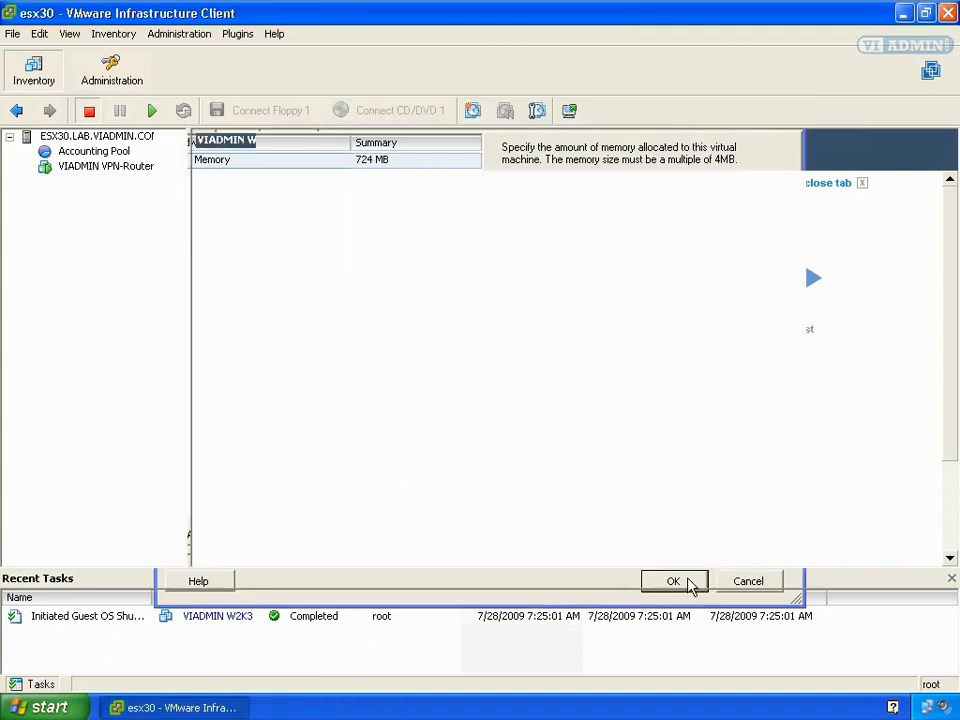
Power on VIADMIN W2K3 from the Getting Started Basic Tasks.
{"action": "left_click", "coordinate": [672, 580]}
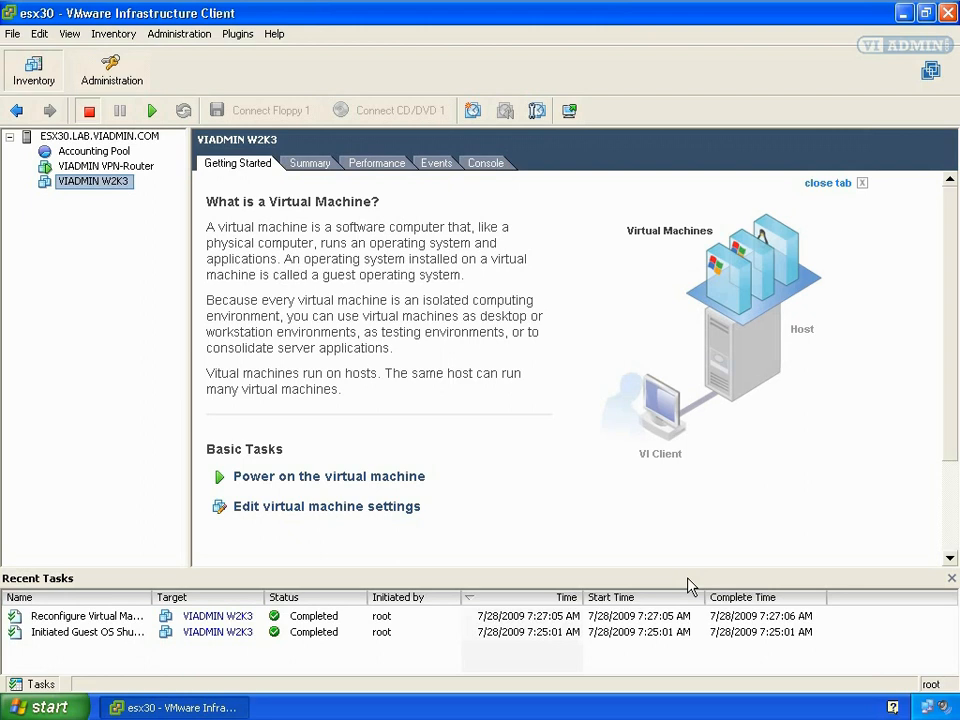
{"action": "mouse_move", "coordinate": [428, 494]}
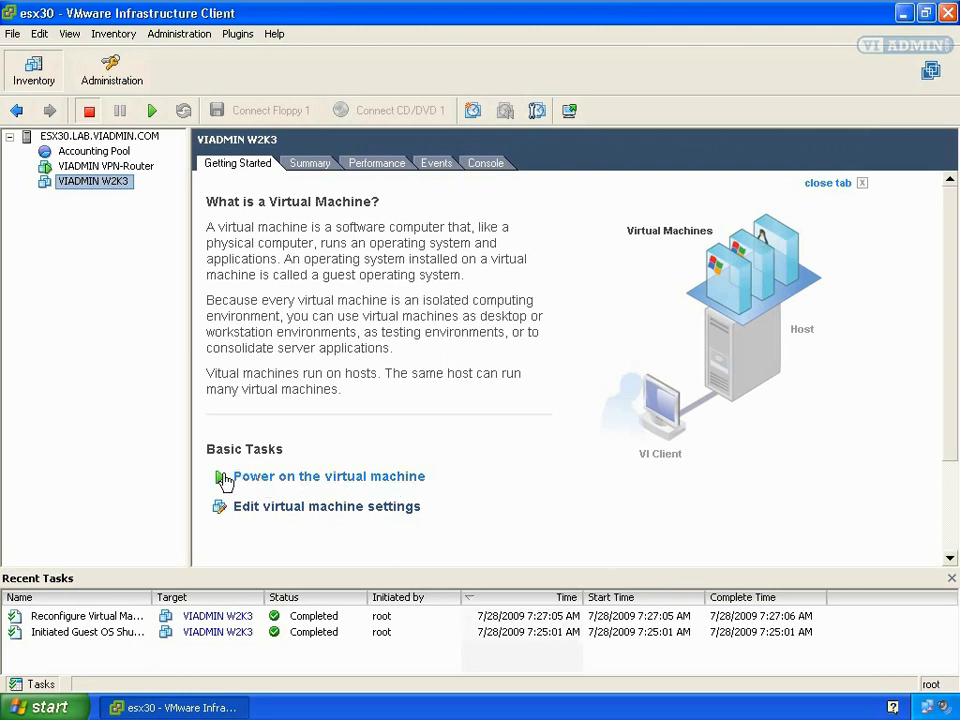
{"action": "left_click", "coordinate": [328, 476]}
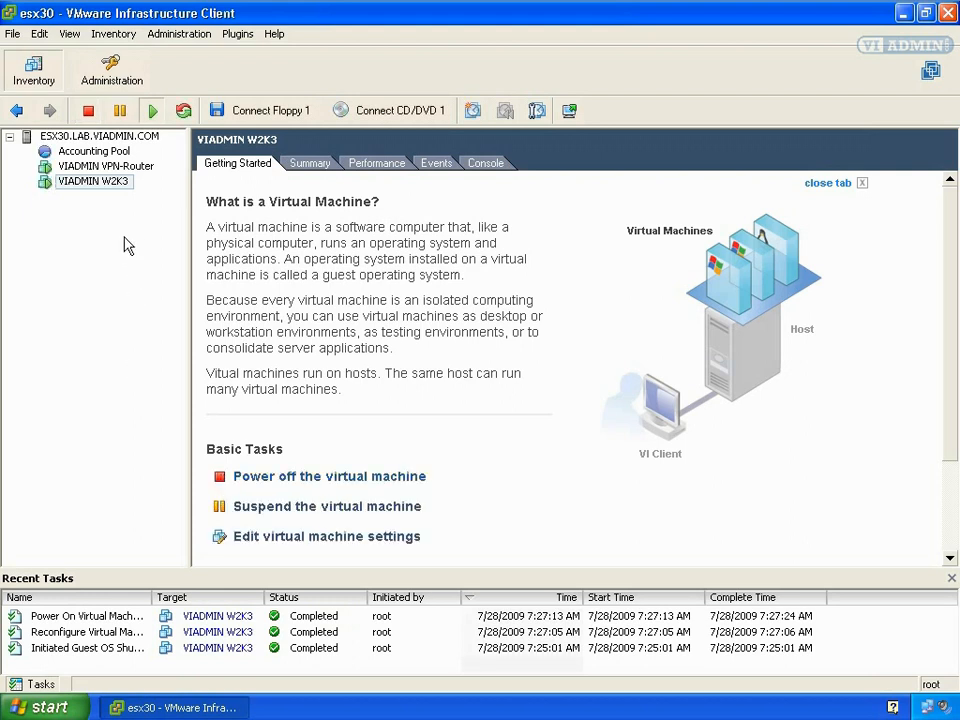
{"action": "mouse_move", "coordinate": [128, 184]}
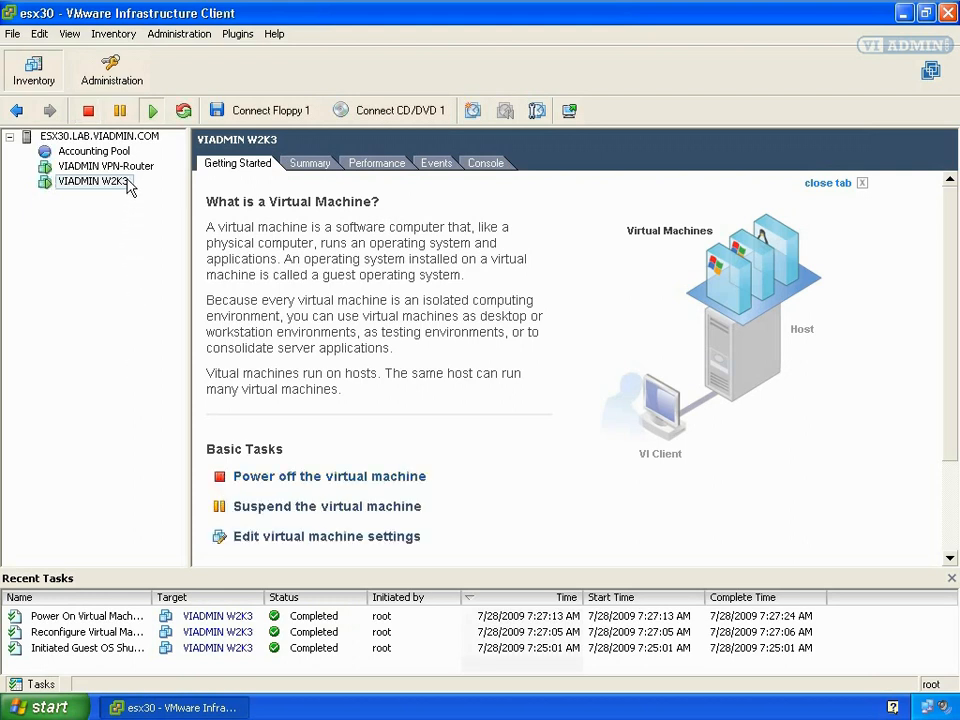
Launch the VIADMIN W2K3 console, reaching the Windows Server 2003 welcome screen.
{"action": "right_click", "coordinate": [92, 180]}
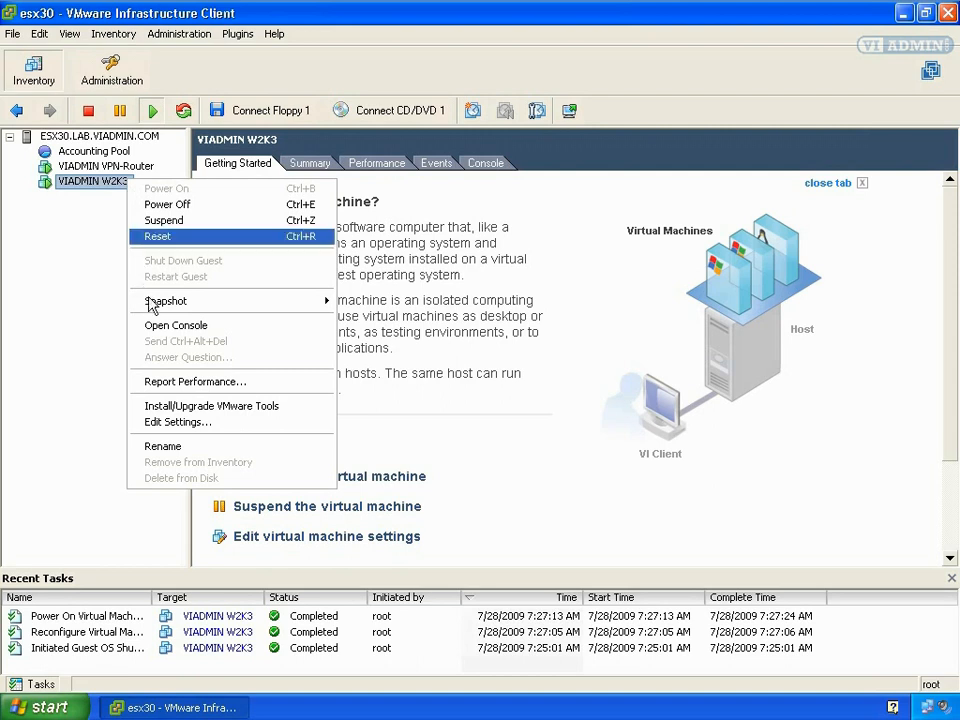
{"action": "left_click", "coordinate": [176, 324]}
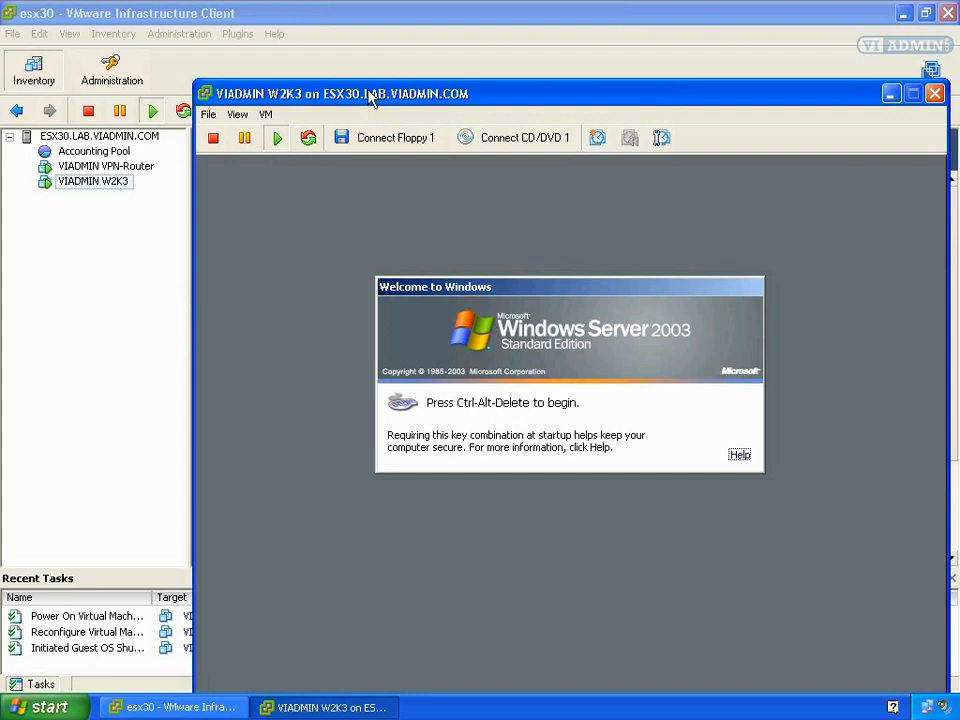
{"action": "mouse_move", "coordinate": [340, 84]}
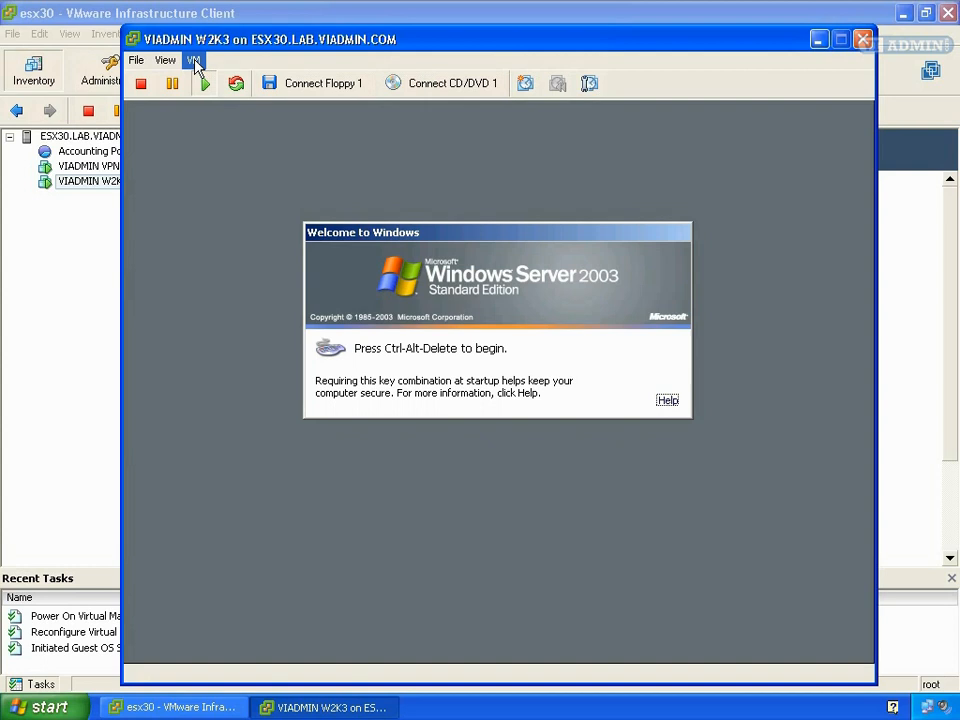
Send Ctrl+Alt+Del, enter the password and log on to the Windows Server 2003 guest.
{"action": "left_click", "coordinate": [192, 60]}
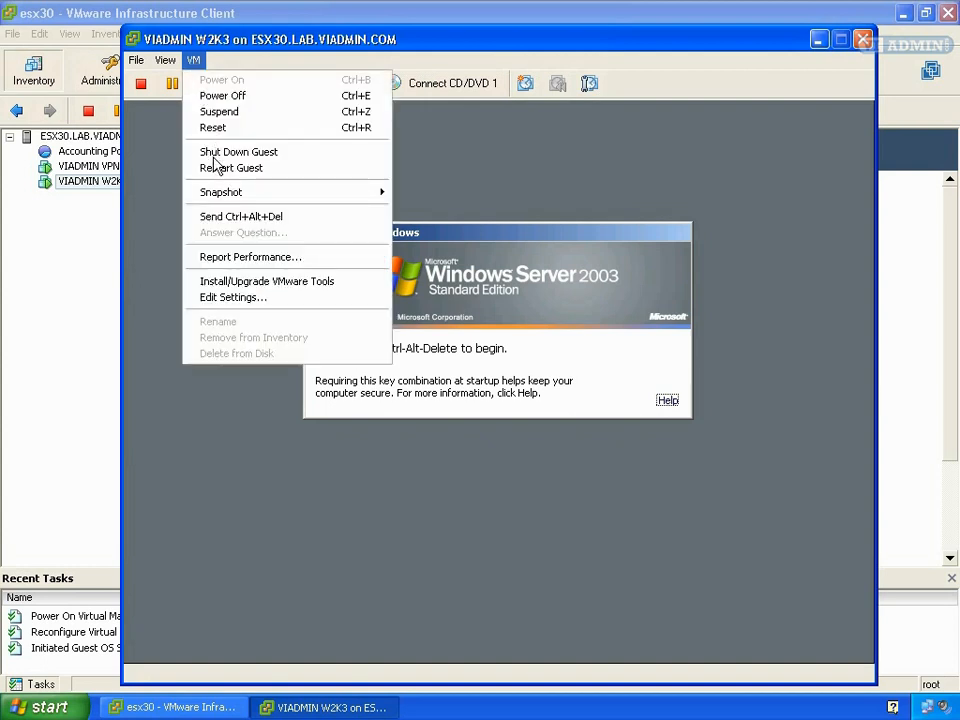
{"action": "mouse_move", "coordinate": [240, 232]}
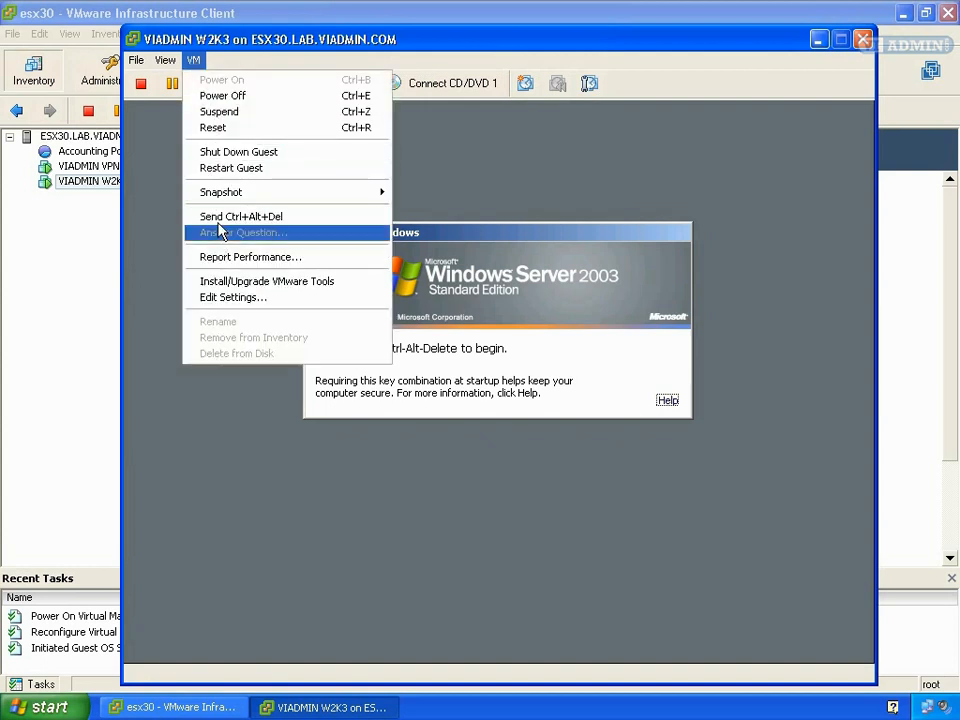
{"action": "left_click", "coordinate": [240, 216]}
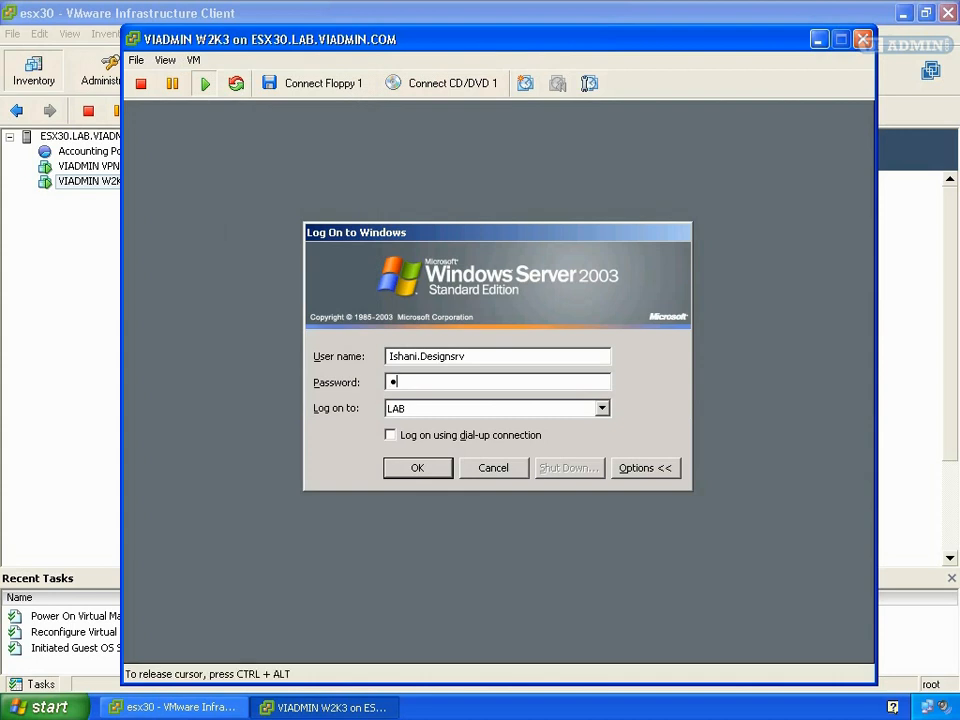
{"action": "type", "text": "*"}
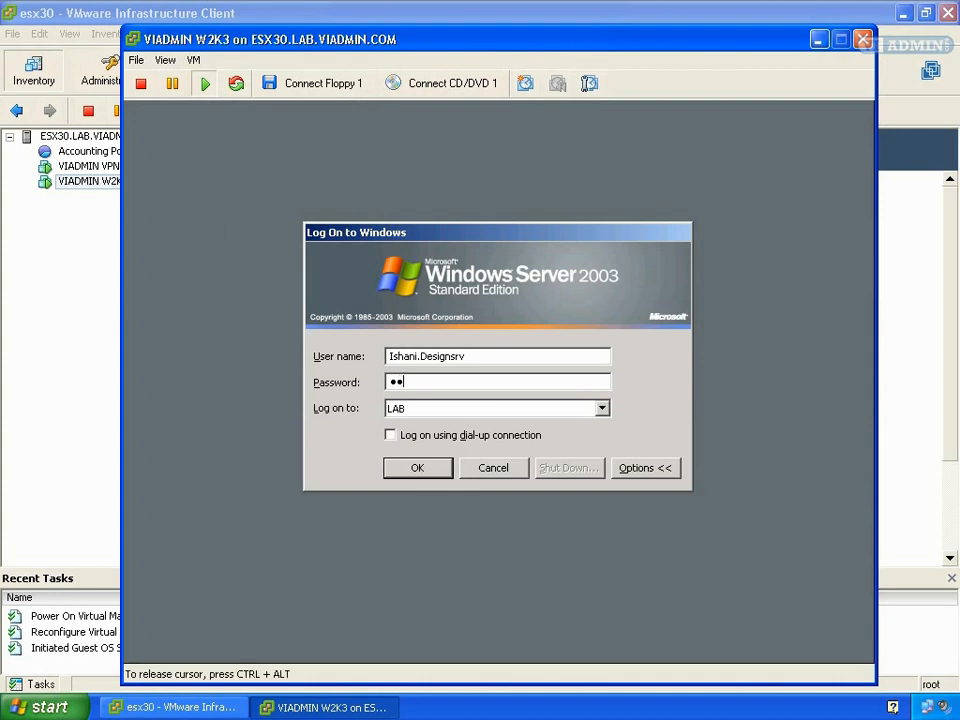
{"action": "type", "text": "*"}
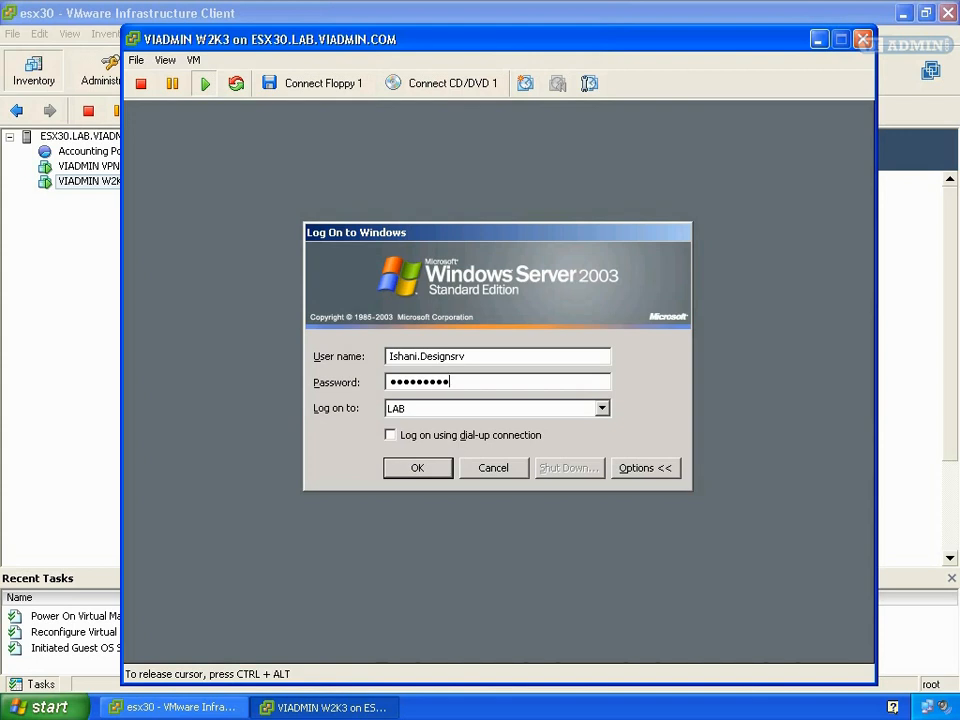
{"action": "mouse_move", "coordinate": [364, 520]}
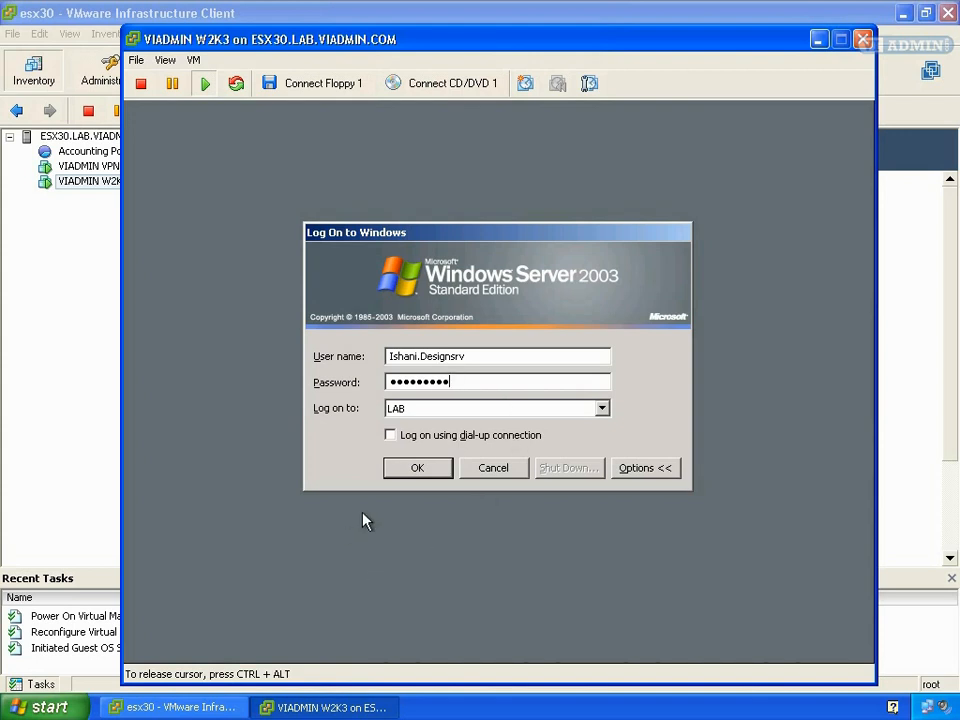
{"action": "left_click", "coordinate": [416, 468]}
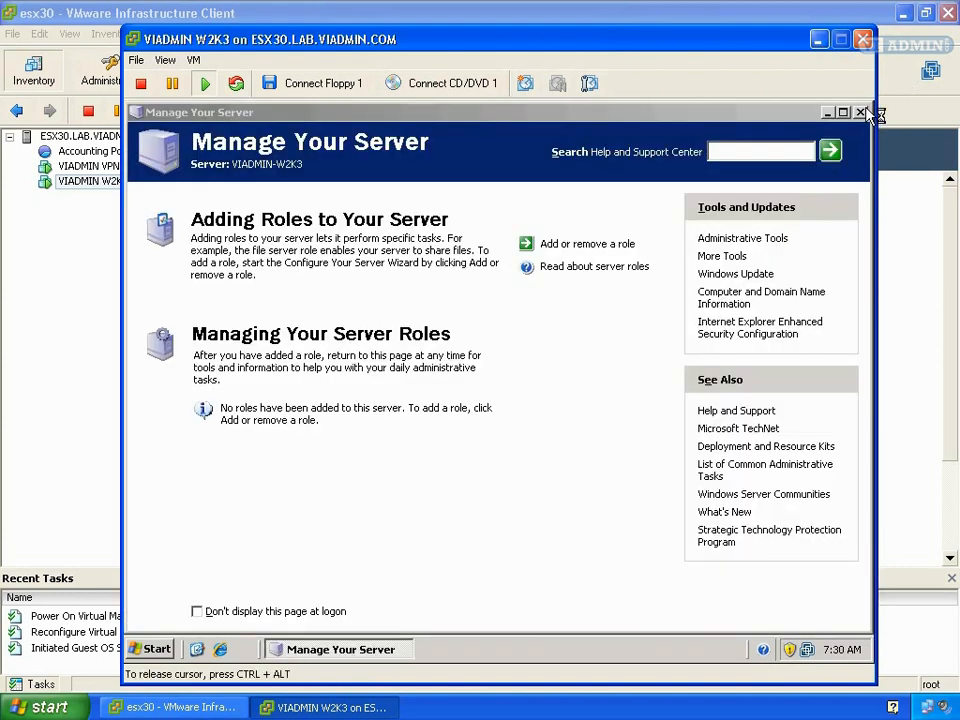
Close Manage Your Server and view My Computer's System Properties showing 724 MB RAM.
{"action": "left_click", "coordinate": [862, 112]}
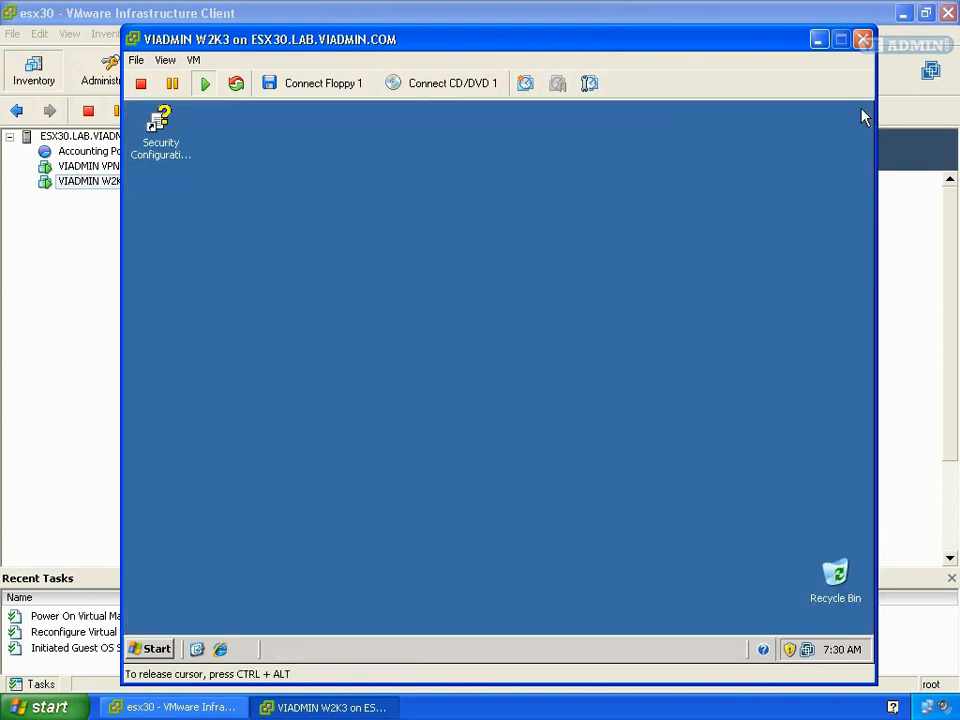
{"action": "mouse_move", "coordinate": [336, 504]}
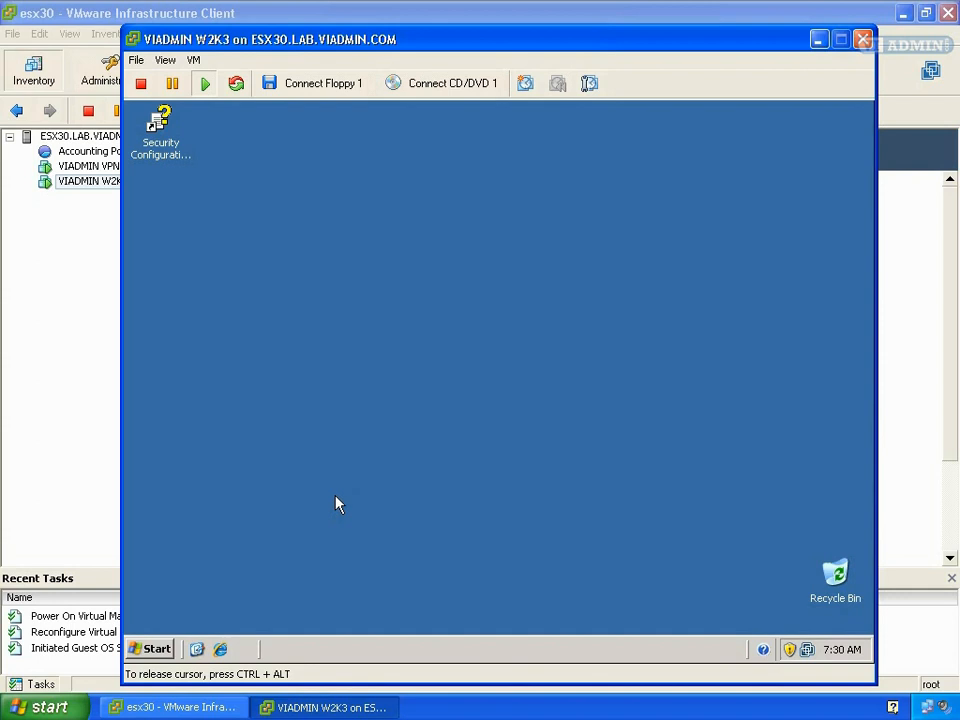
{"action": "mouse_move", "coordinate": [156, 648]}
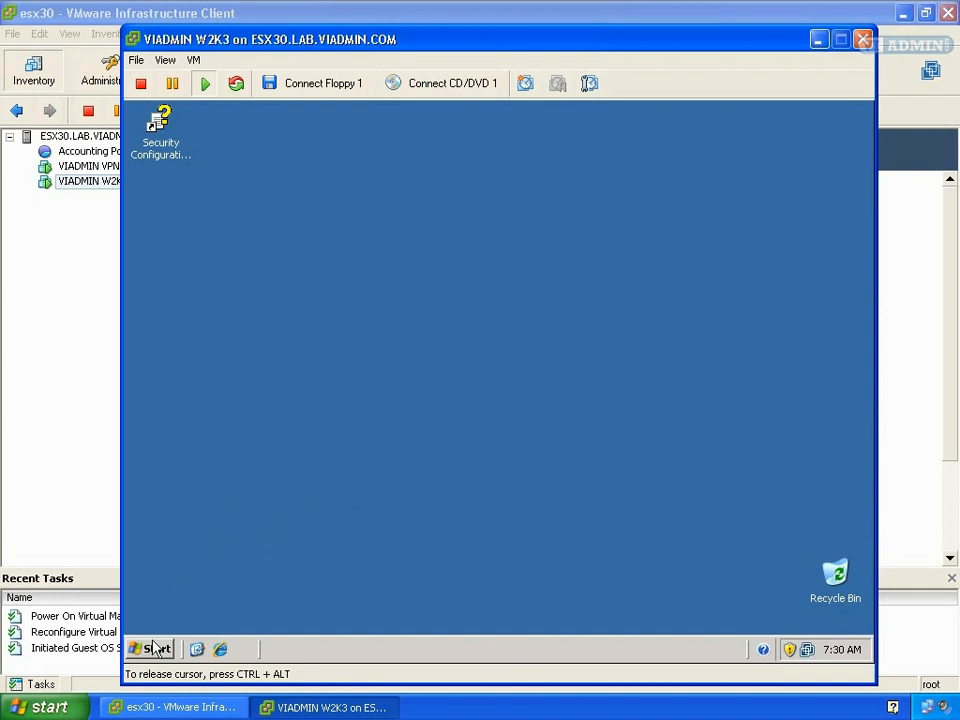
{"action": "left_click", "coordinate": [150, 648]}
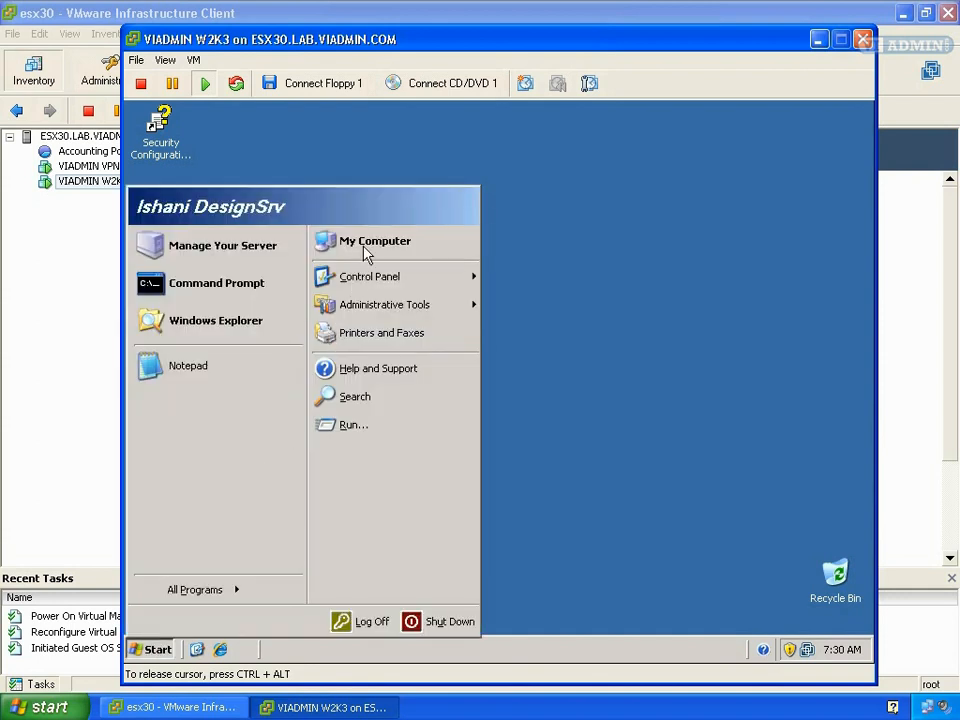
{"action": "right_click", "coordinate": [374, 240]}
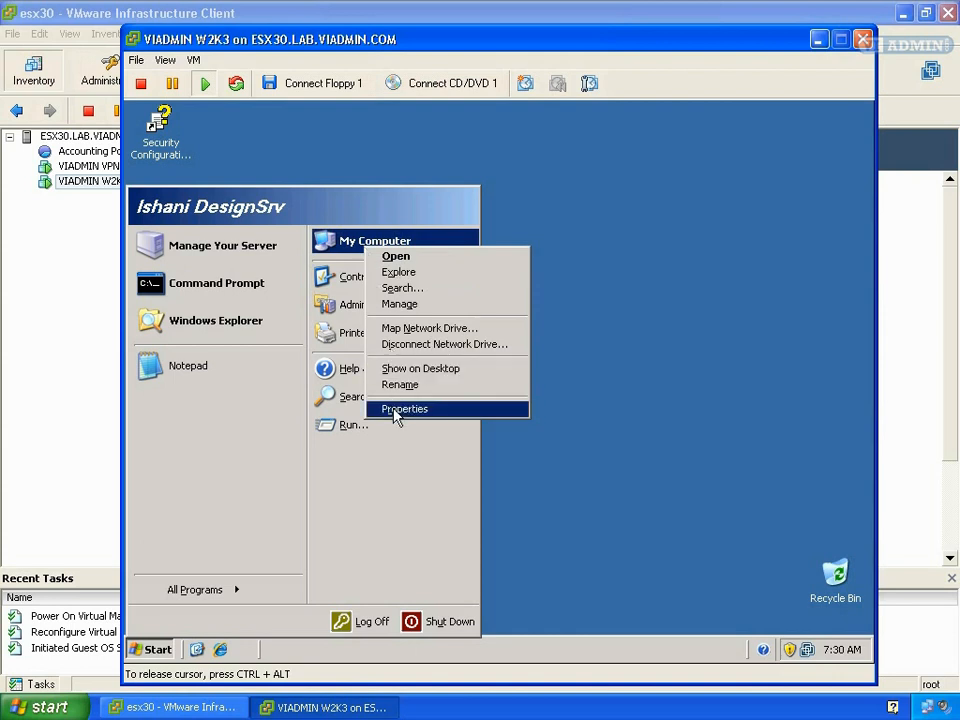
{"action": "left_click", "coordinate": [404, 408]}
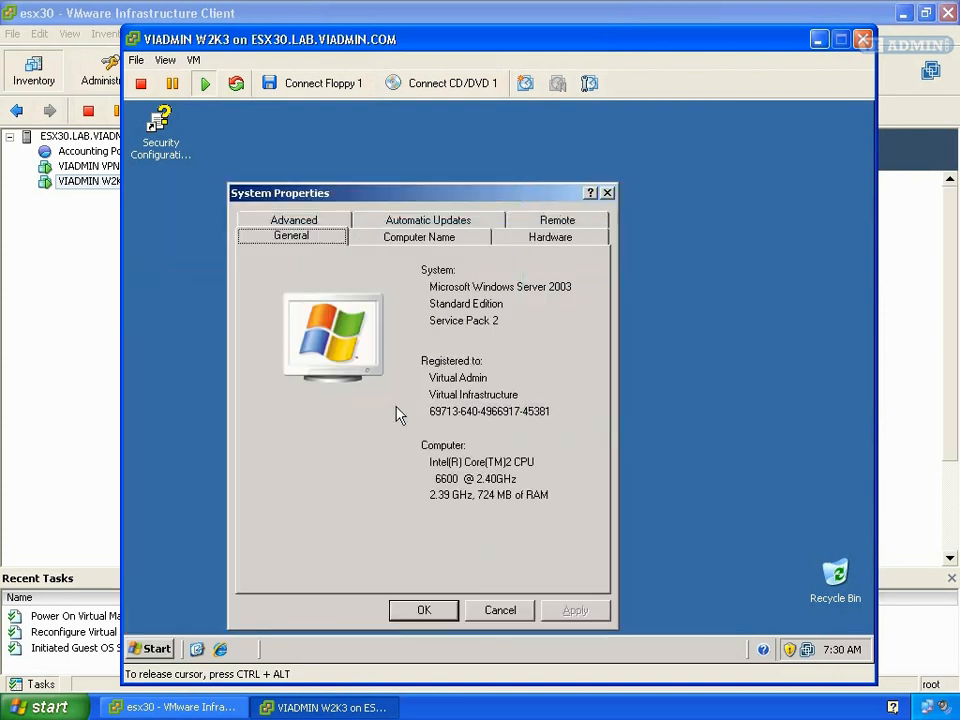
{"action": "mouse_move", "coordinate": [420, 476]}
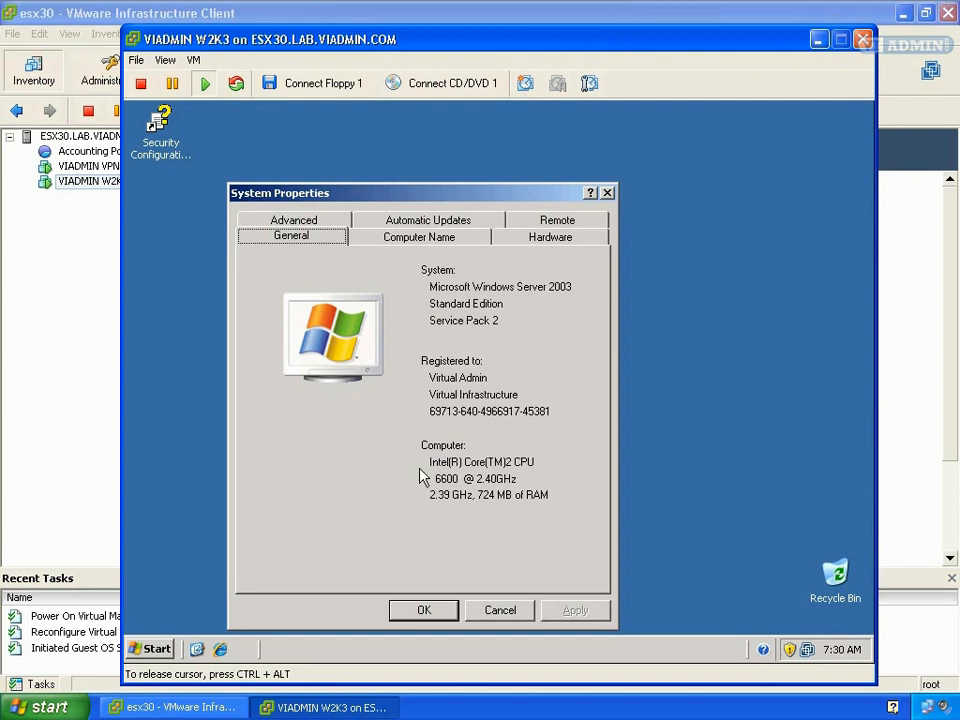
{"action": "mouse_move", "coordinate": [420, 448]}
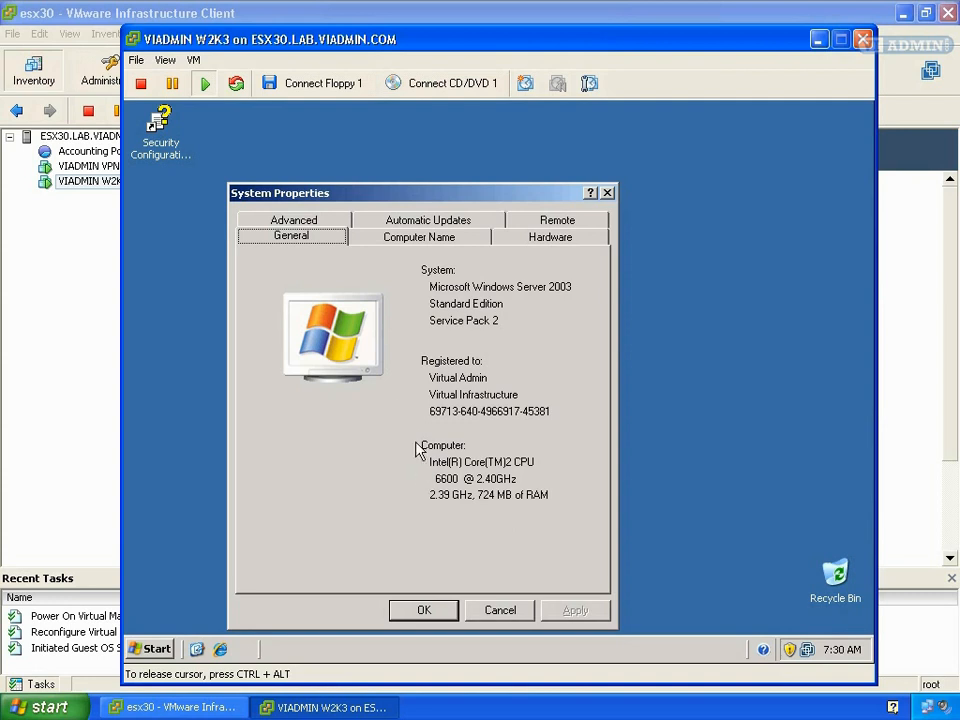
{"action": "mouse_move", "coordinate": [512, 498]}
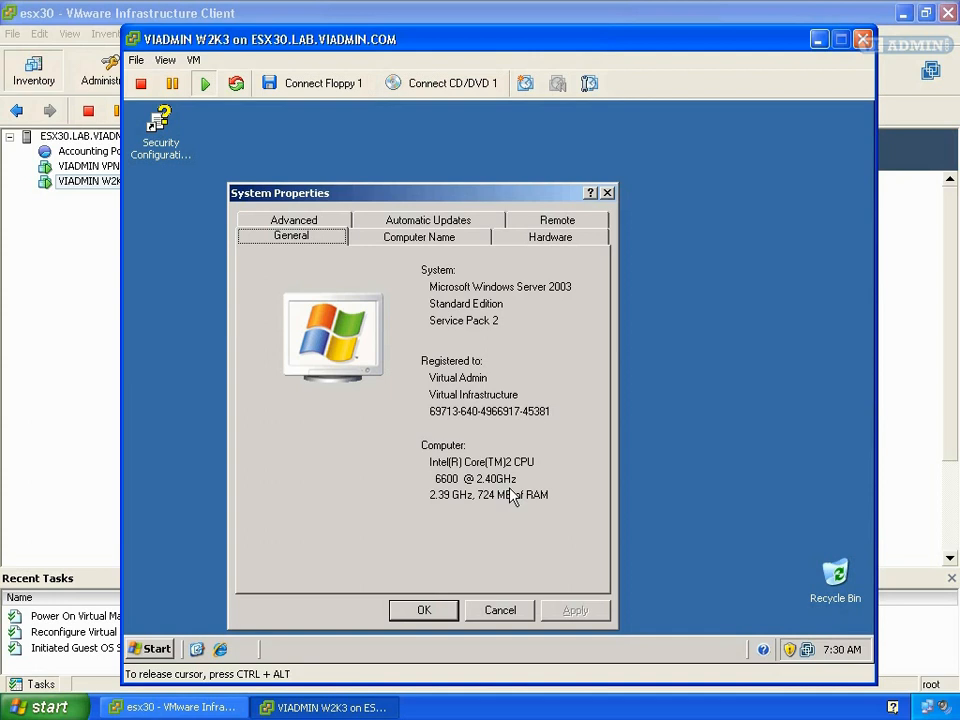
{"action": "mouse_move", "coordinate": [418, 504]}
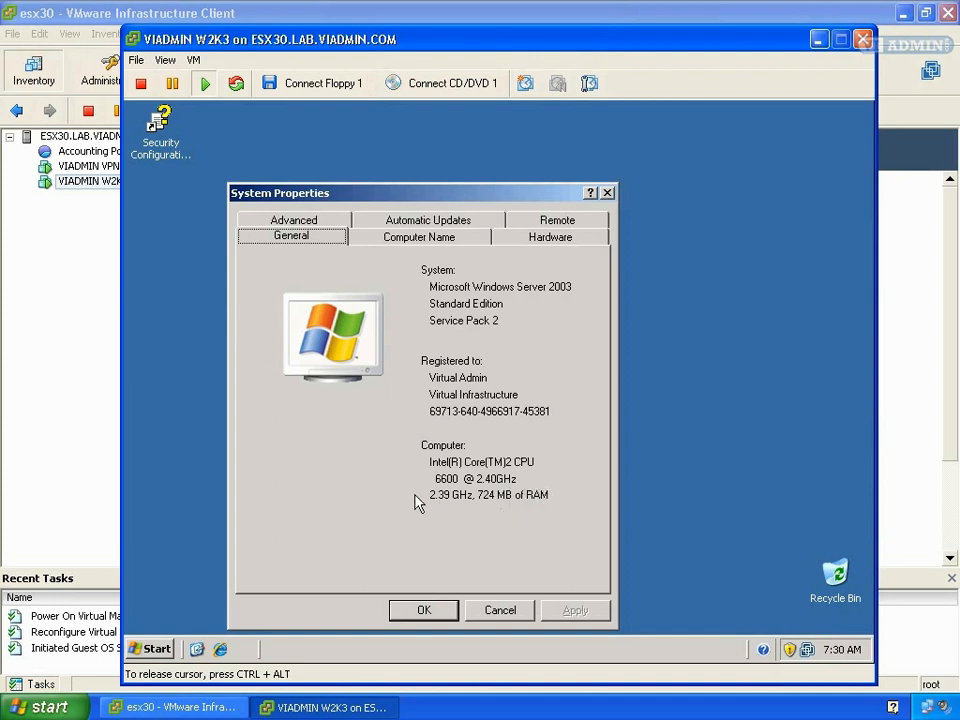
{"action": "mouse_move", "coordinate": [484, 578]}
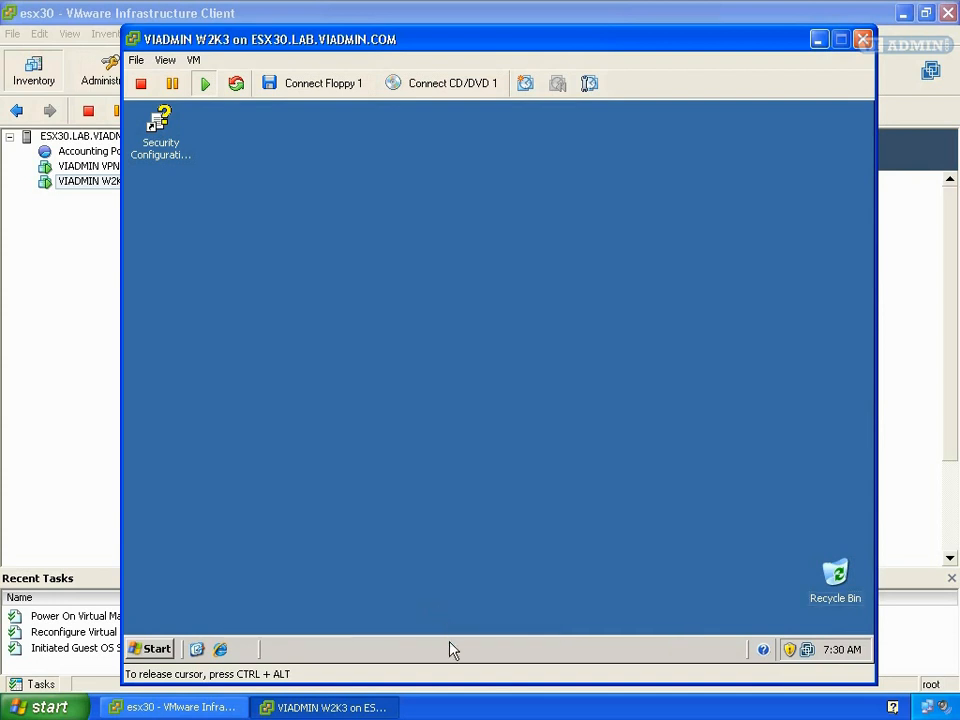
Show Task Manager's Performance view listing about 740812 K physical memory.
{"action": "right_click", "coordinate": [450, 648]}
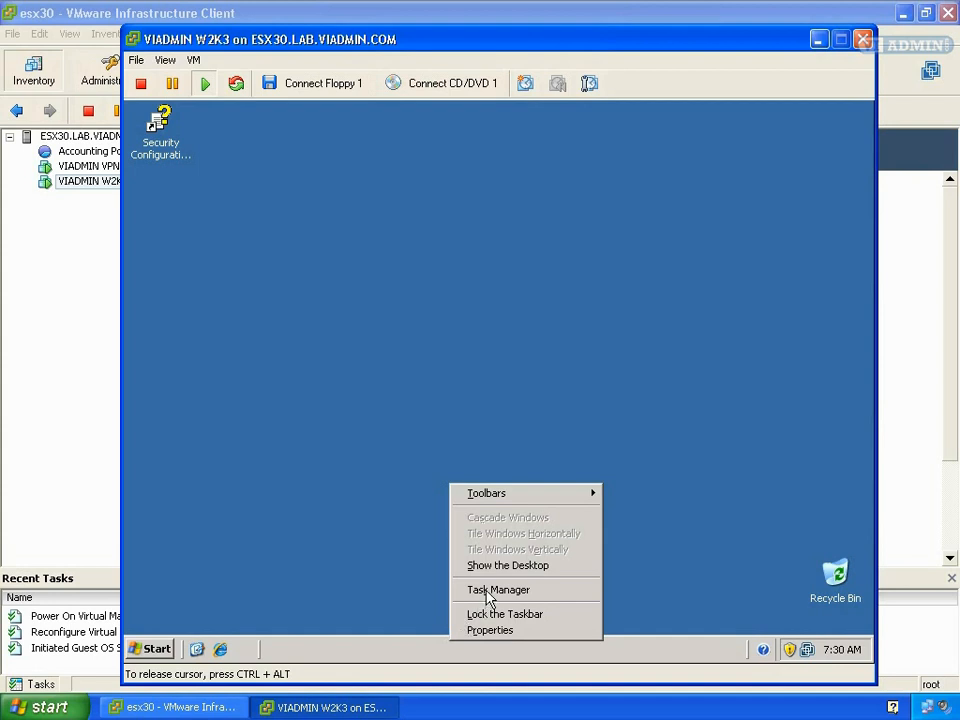
{"action": "left_click", "coordinate": [496, 588]}
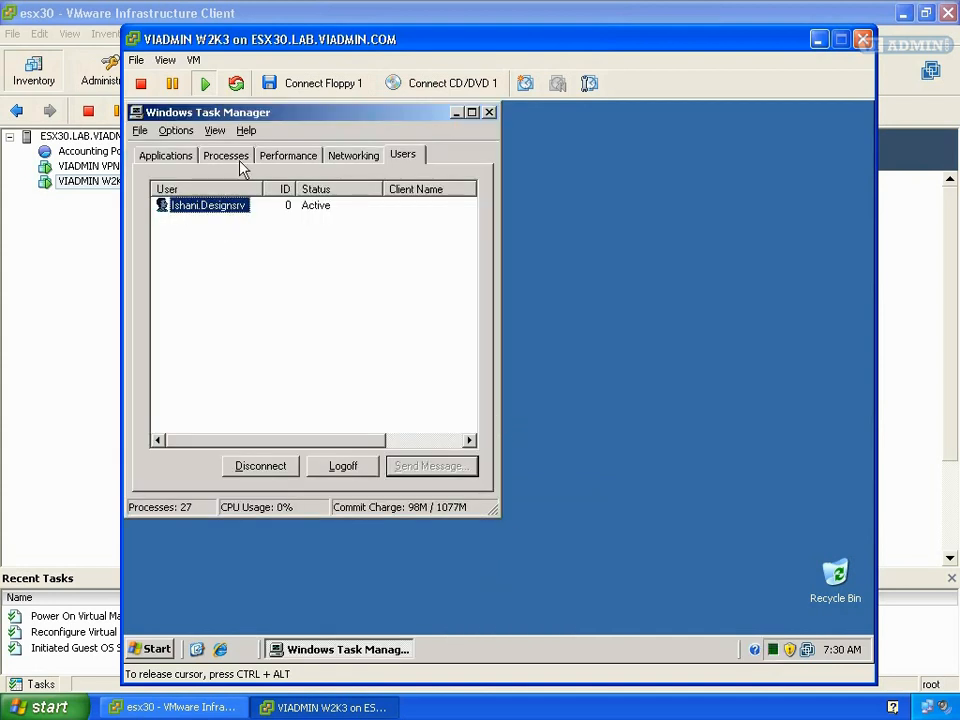
{"action": "left_click", "coordinate": [288, 154]}
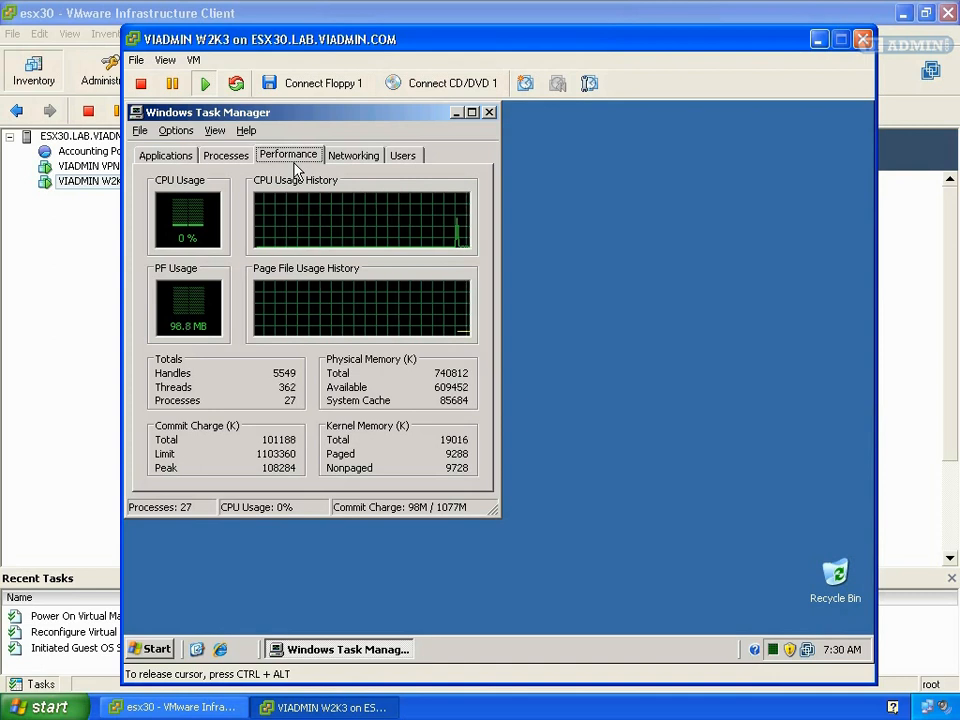
{"action": "mouse_move", "coordinate": [376, 330]}
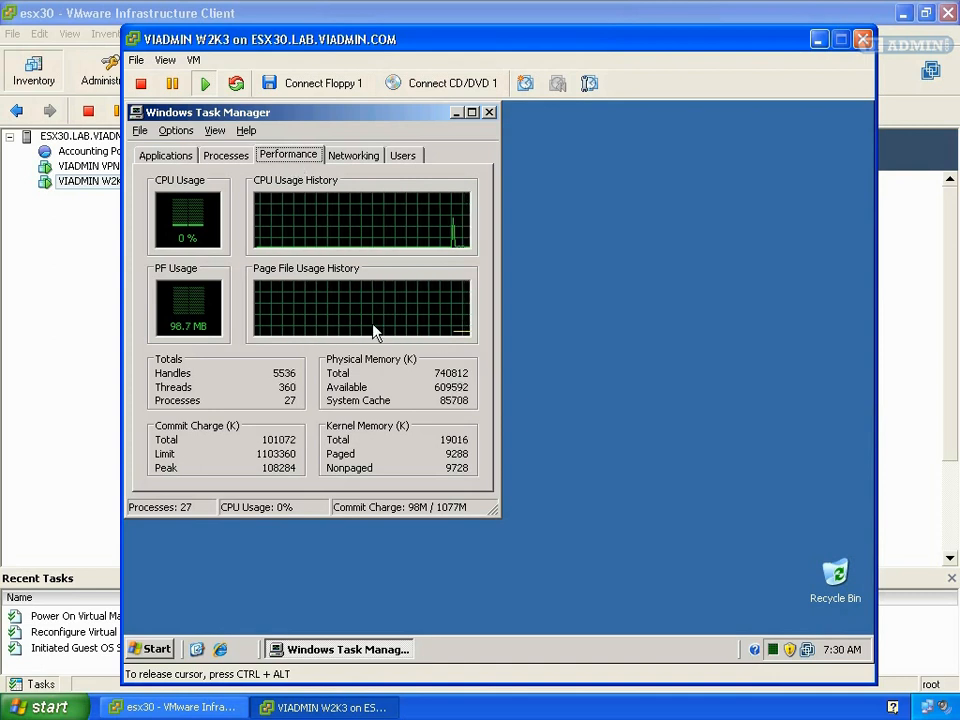